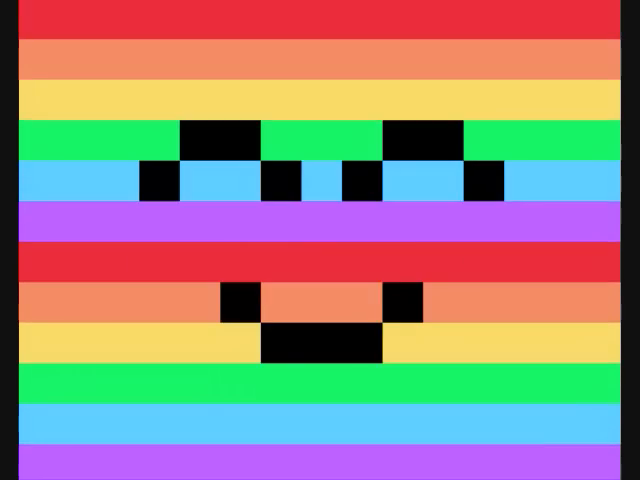
pyautogui.scroll(-3)
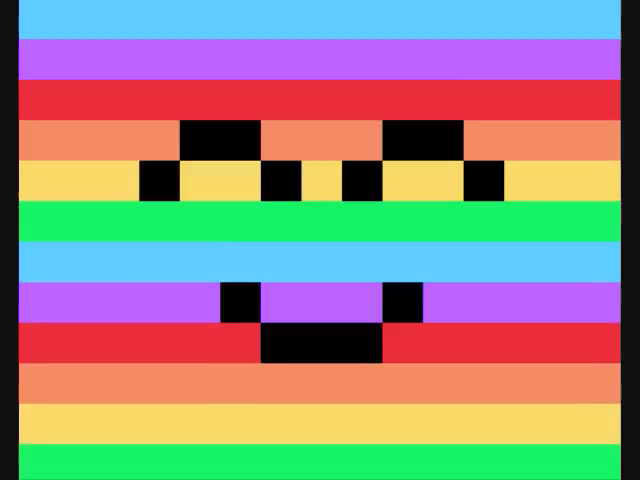